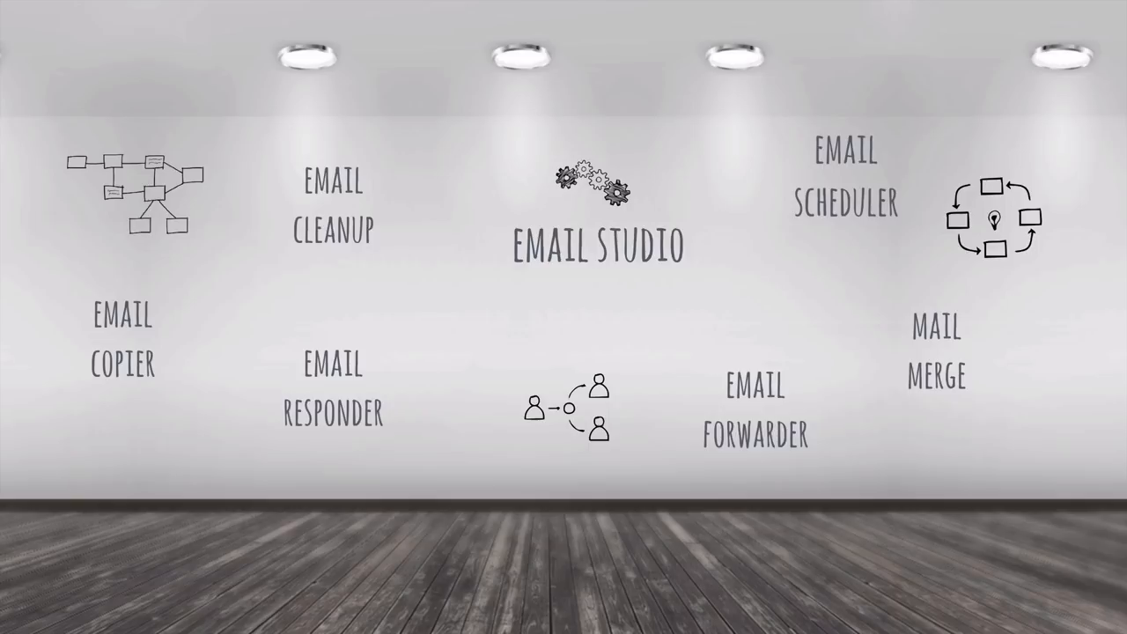
left_click(845, 195)
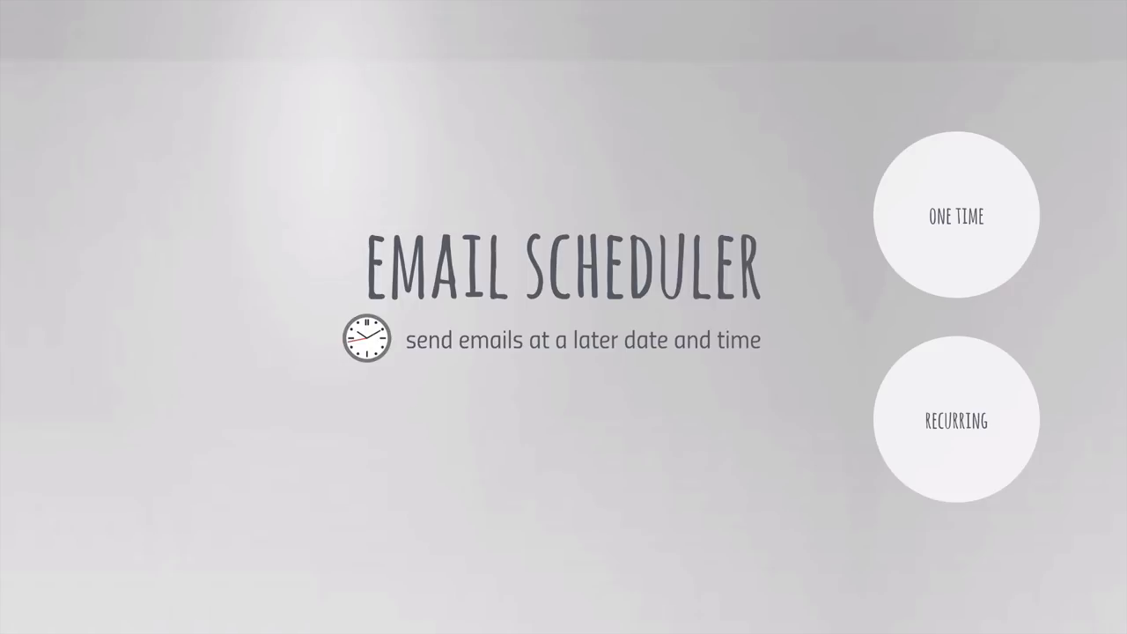
left_click(956, 216)
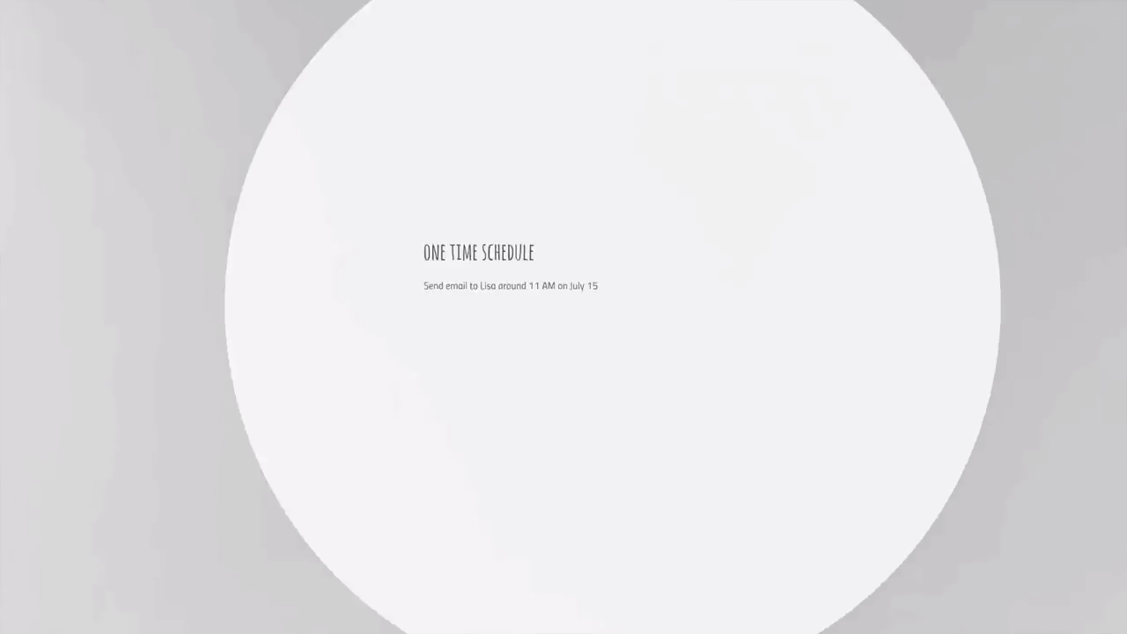